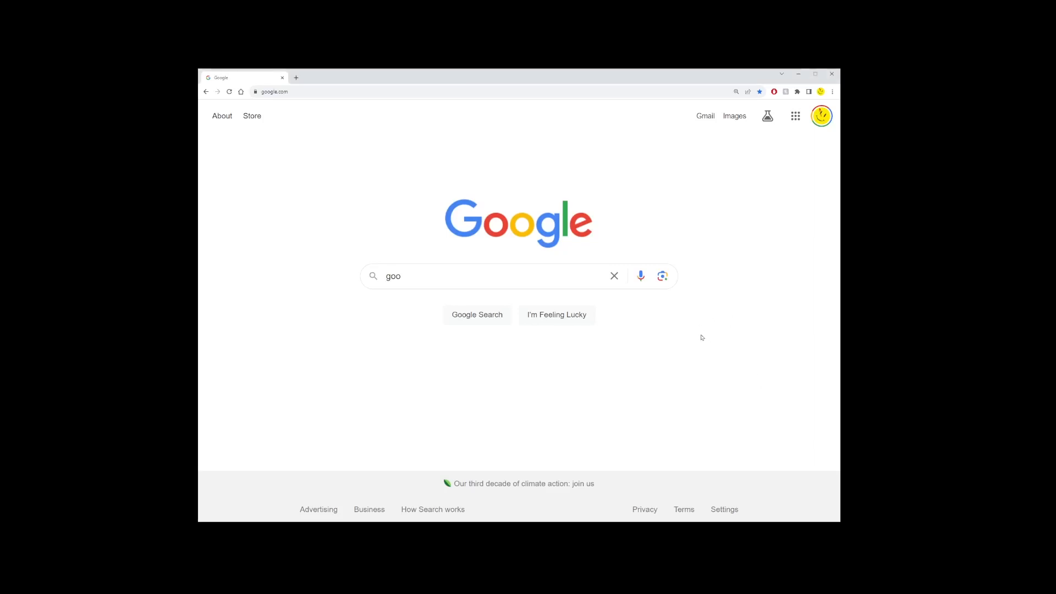
pyautogui.moveTo(647, 164)
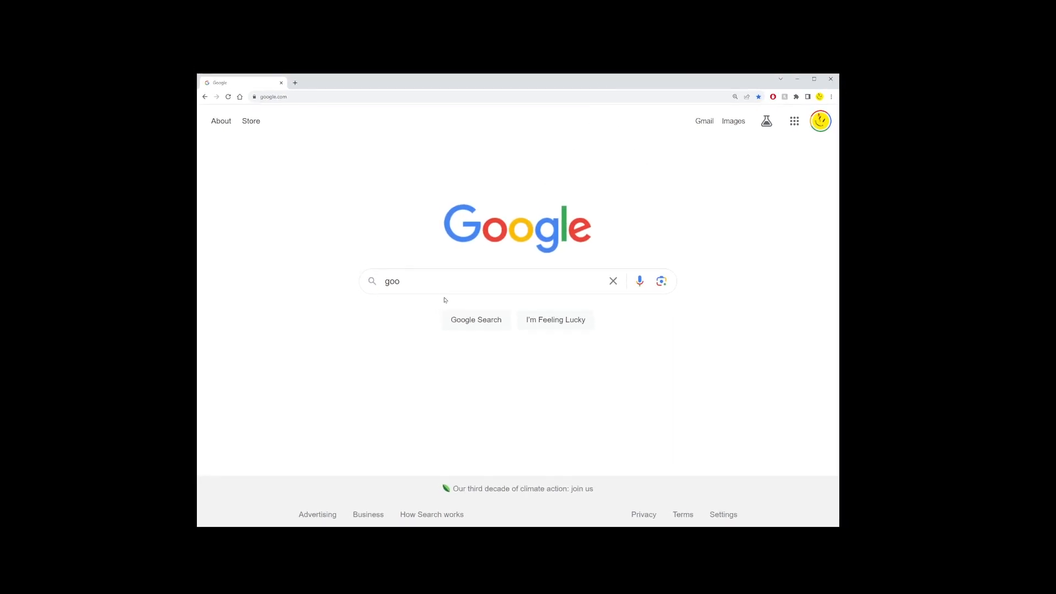
# - Search Google for "discord" to bring up its results
pyautogui.click(472, 280)
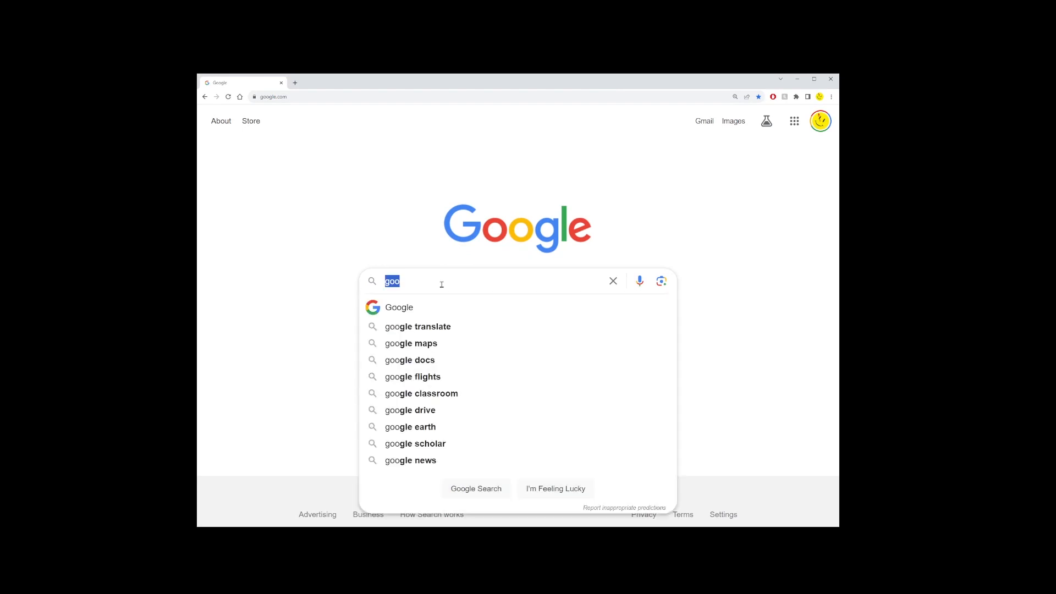
pyautogui.write('discord')
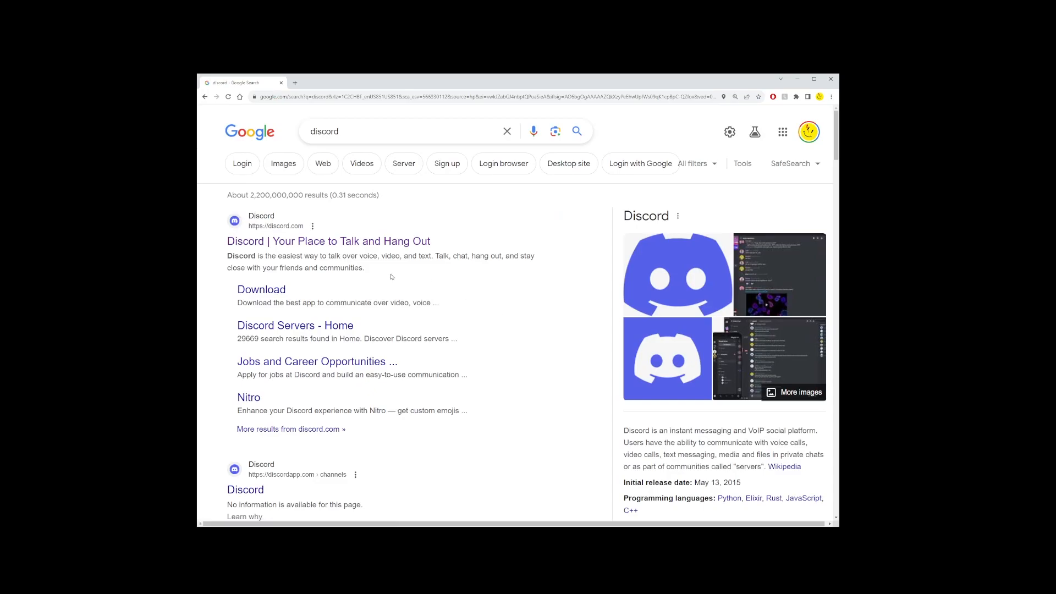
# - Go to Discord's official homepage from the discord.com result
pyautogui.click(329, 240)
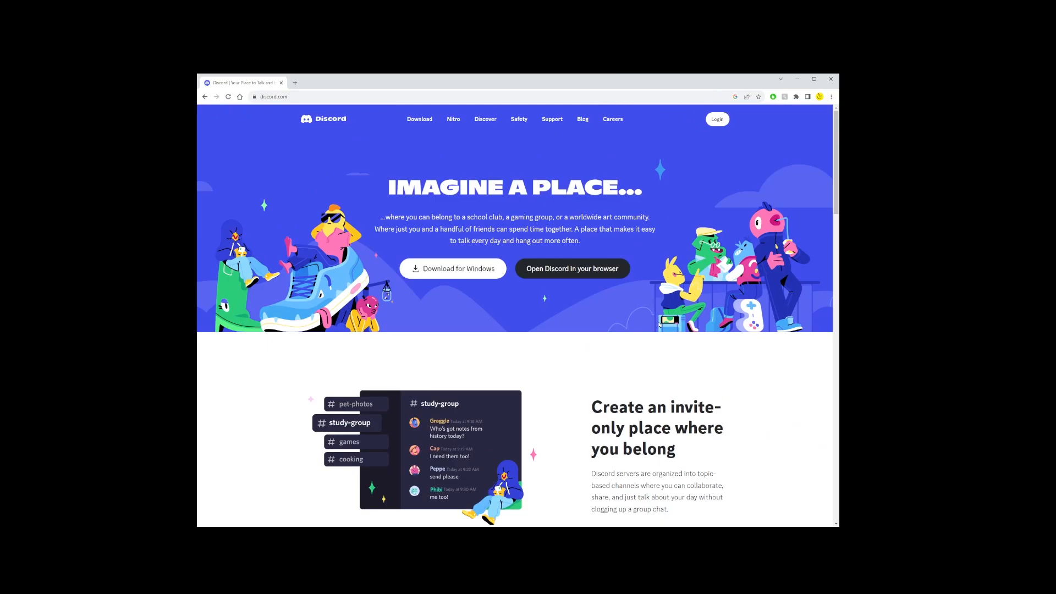
pyautogui.moveTo(464, 293)
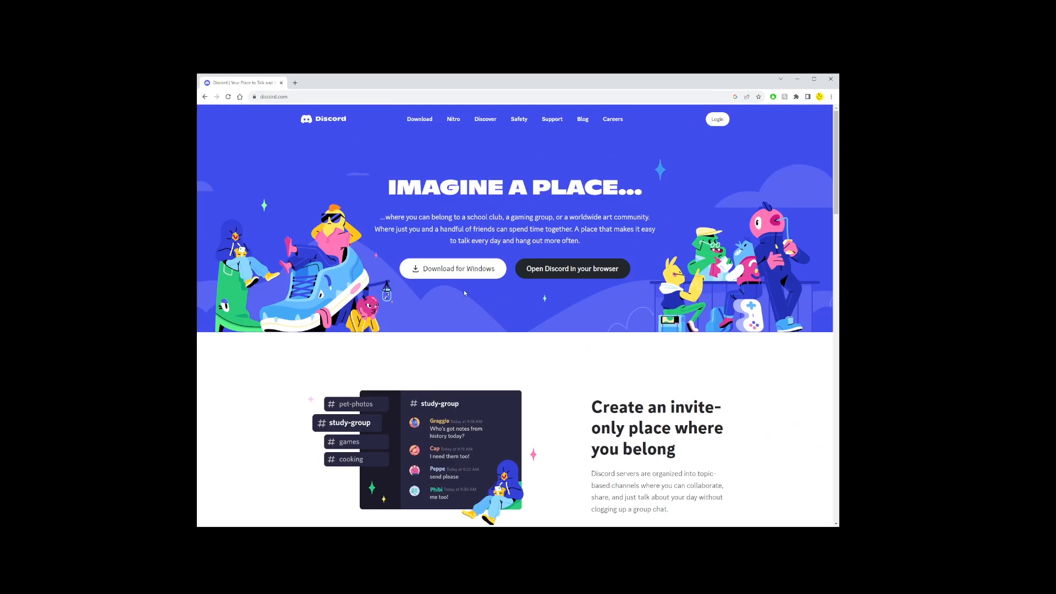
pyautogui.moveTo(452, 268)
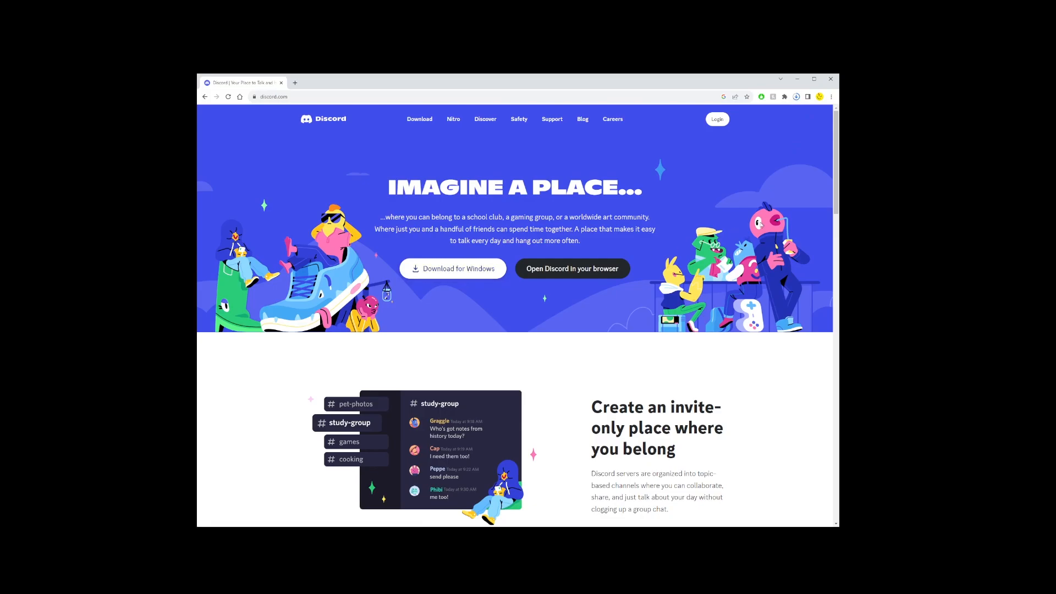
pyautogui.moveTo(790, 155)
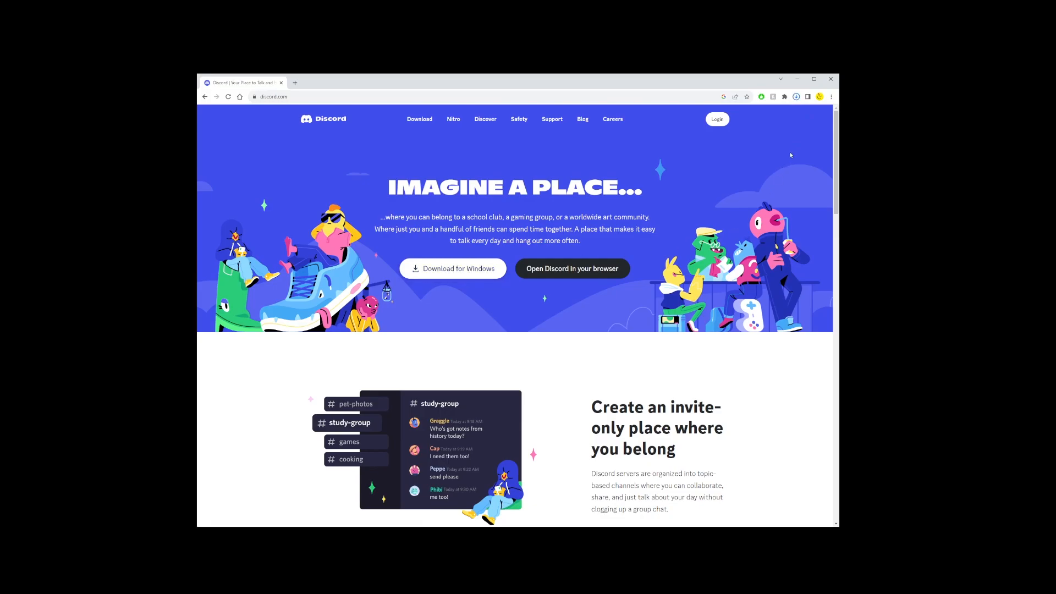
pyautogui.click(795, 97)
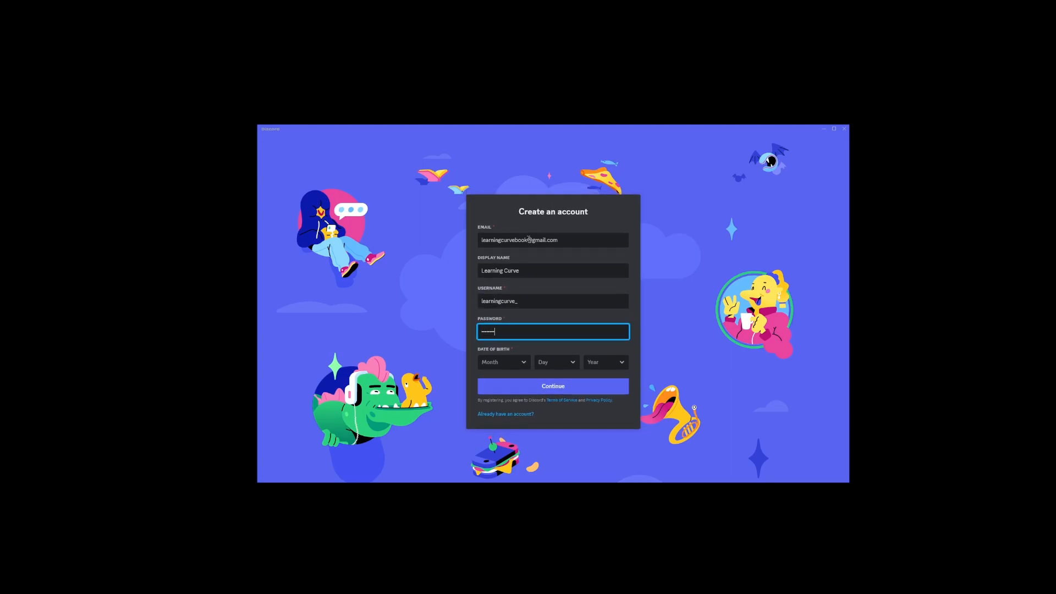
# - Choose the birth month and submit the new account registration
pyautogui.click(502, 362)
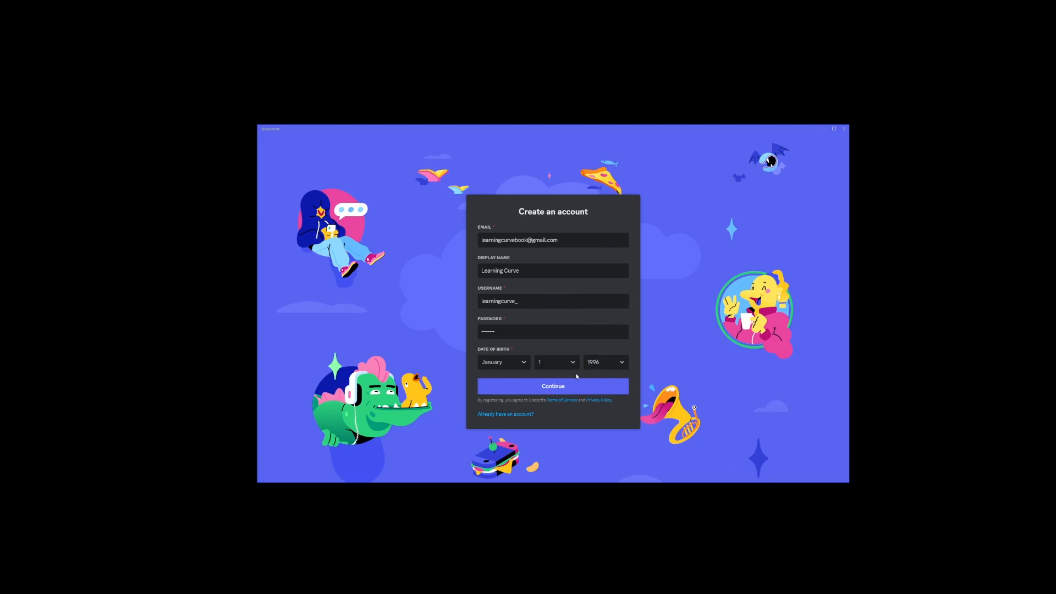
pyautogui.click(552, 386)
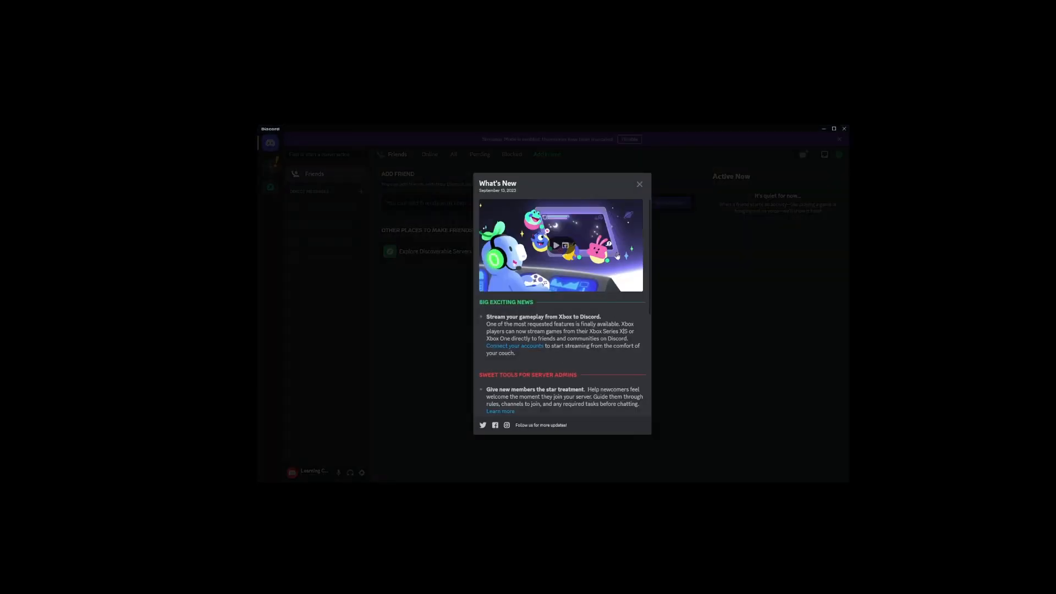
pyautogui.moveTo(638, 184)
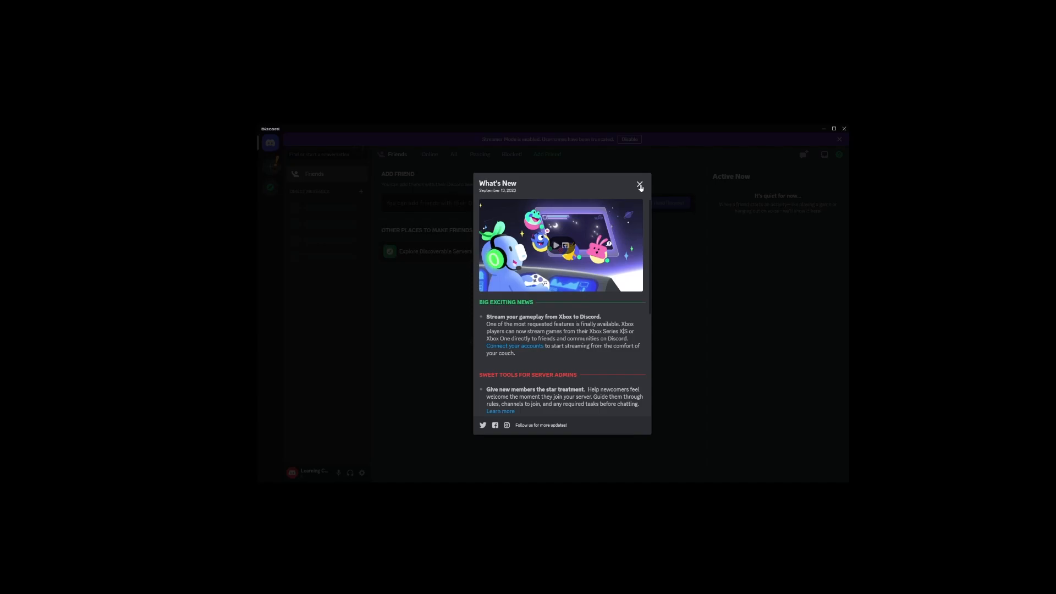
# - Dismiss the What's New announcement to reveal the Friends home screen
pyautogui.click(637, 185)
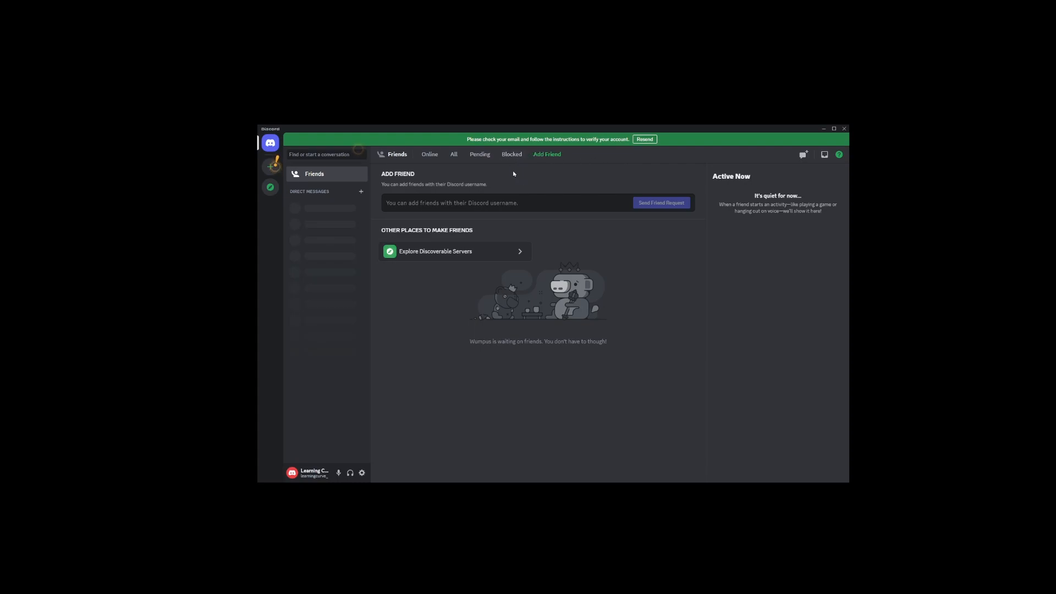
pyautogui.moveTo(536, 179)
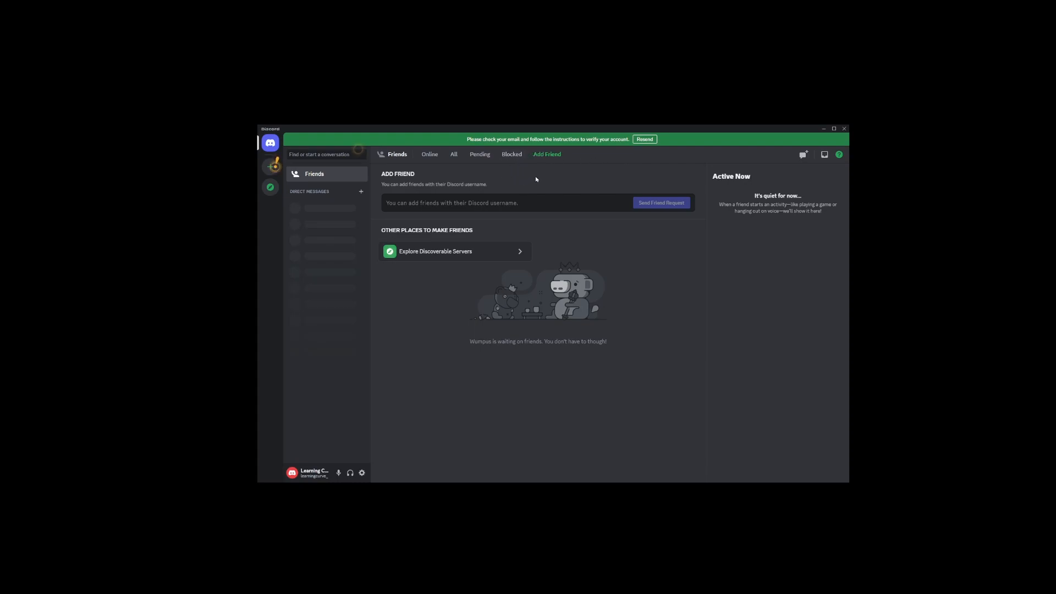
pyautogui.moveTo(605, 157)
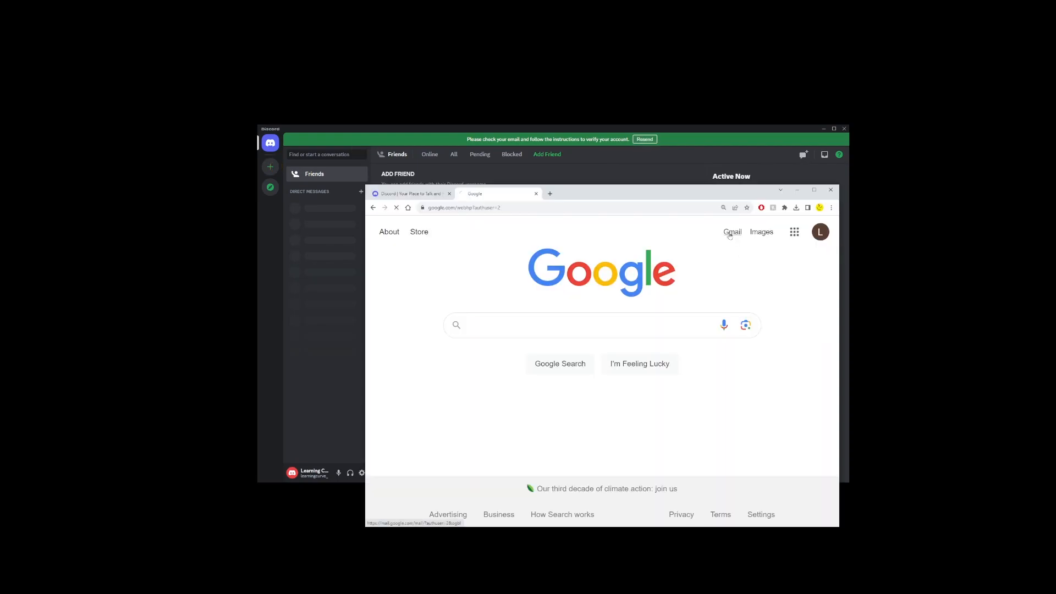
# - Confirm the Discord account via the Verify Email message in Gmail
pyautogui.click(731, 232)
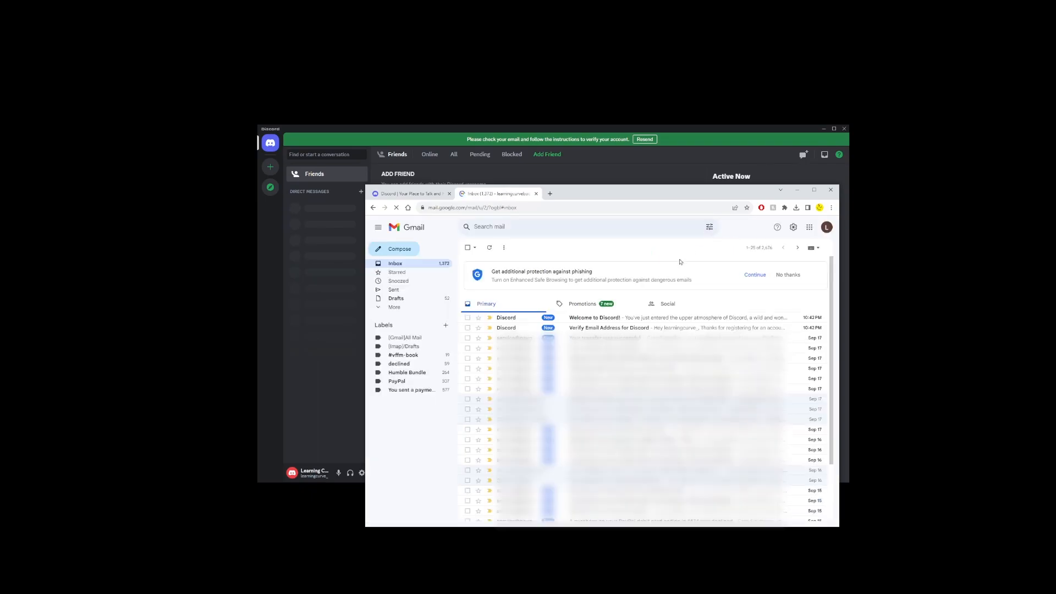
pyautogui.click(608, 328)
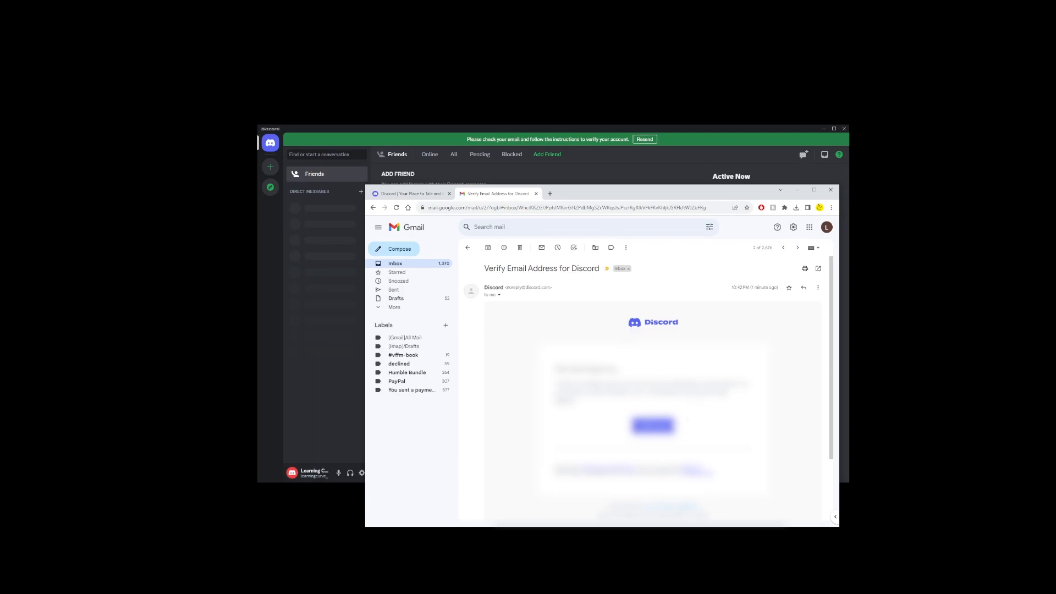
pyautogui.click(652, 424)
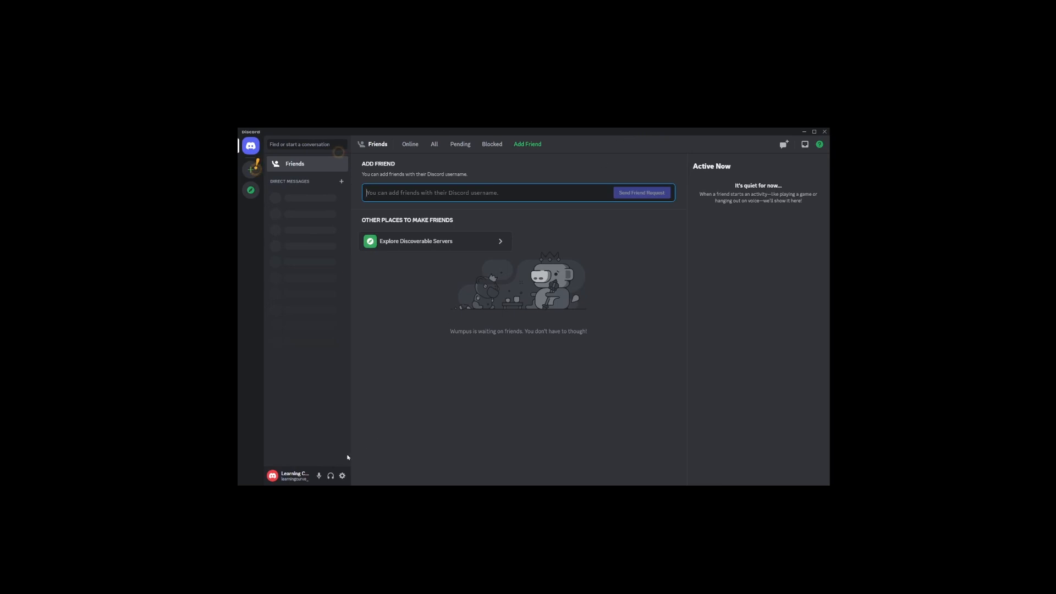
pyautogui.moveTo(394, 479)
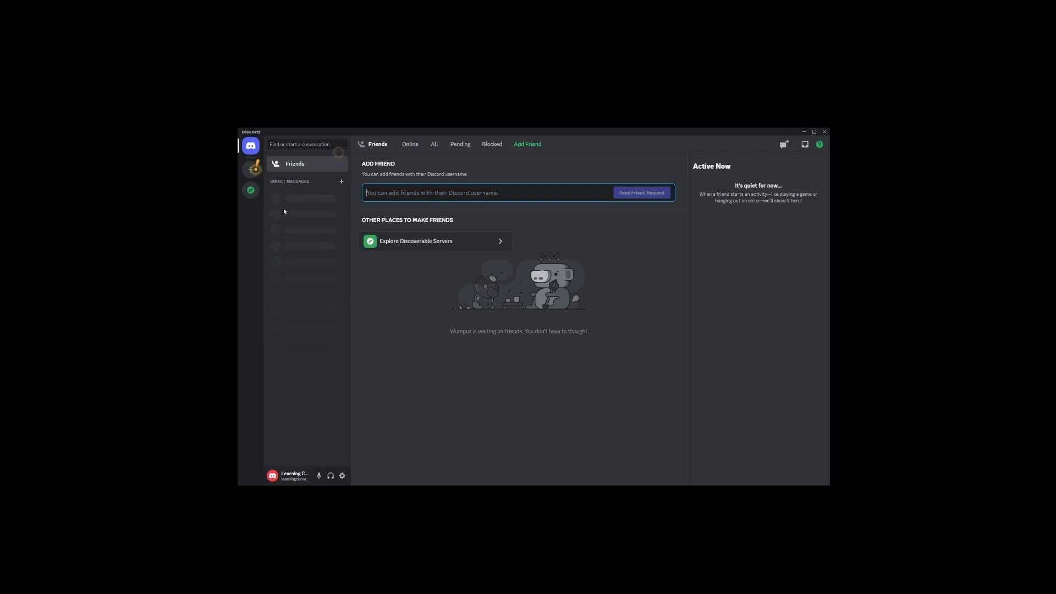
pyautogui.click(250, 169)
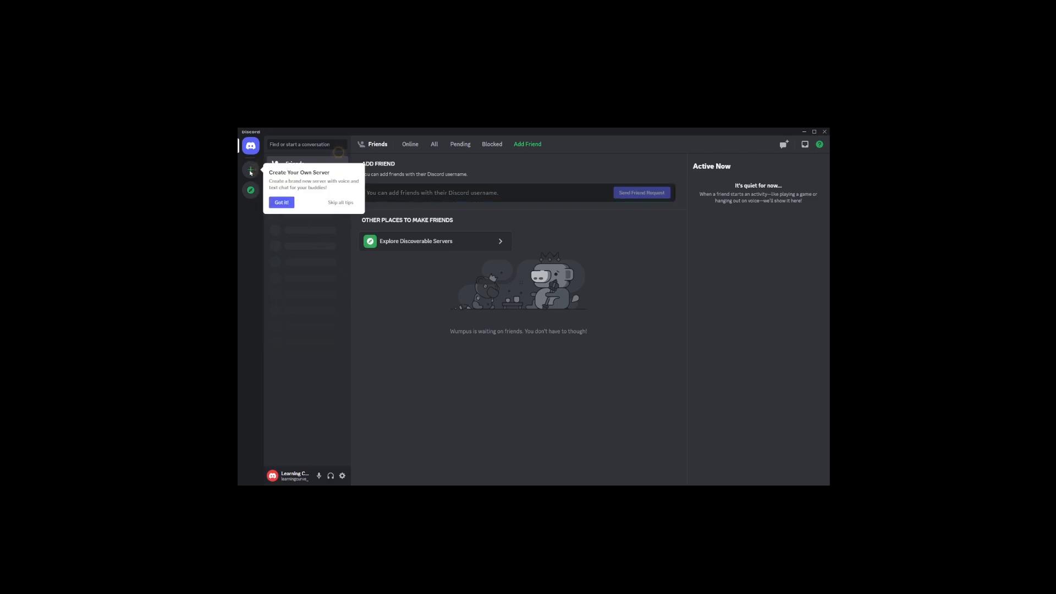
pyautogui.click(280, 202)
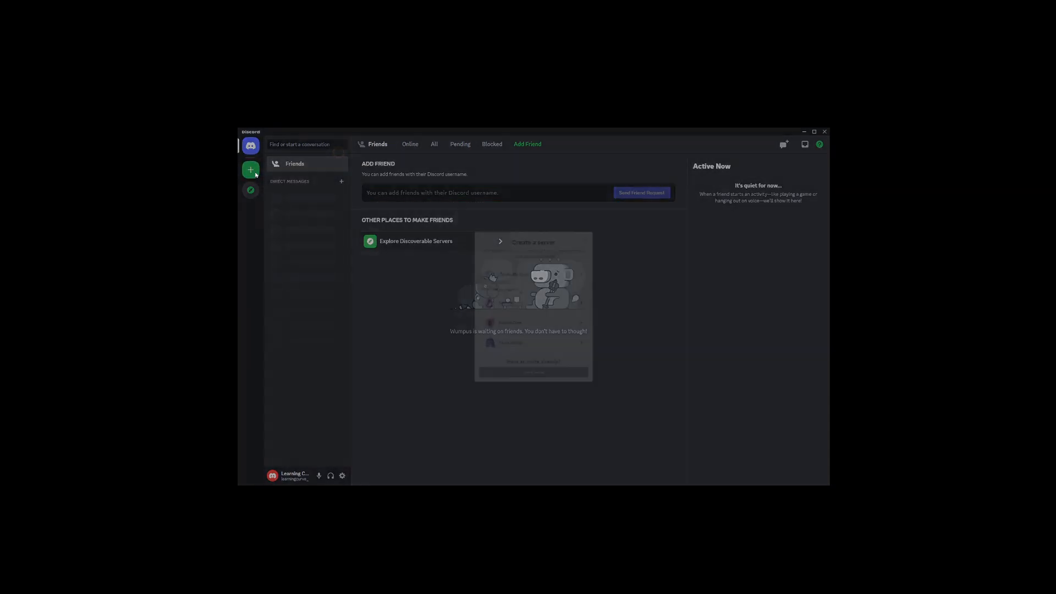
pyautogui.click(250, 169)
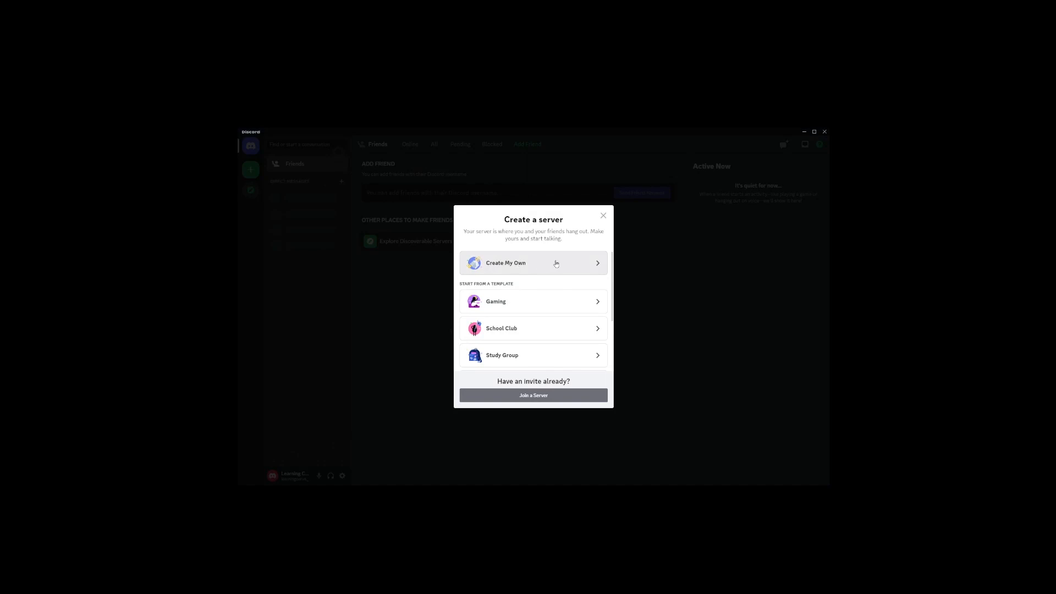
pyautogui.click(532, 262)
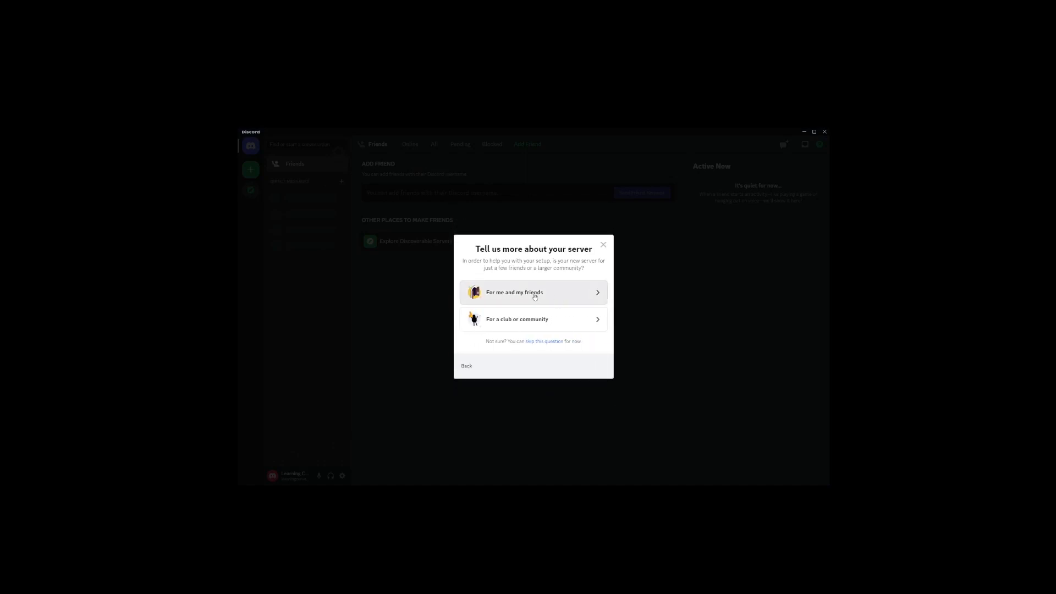
pyautogui.click(532, 291)
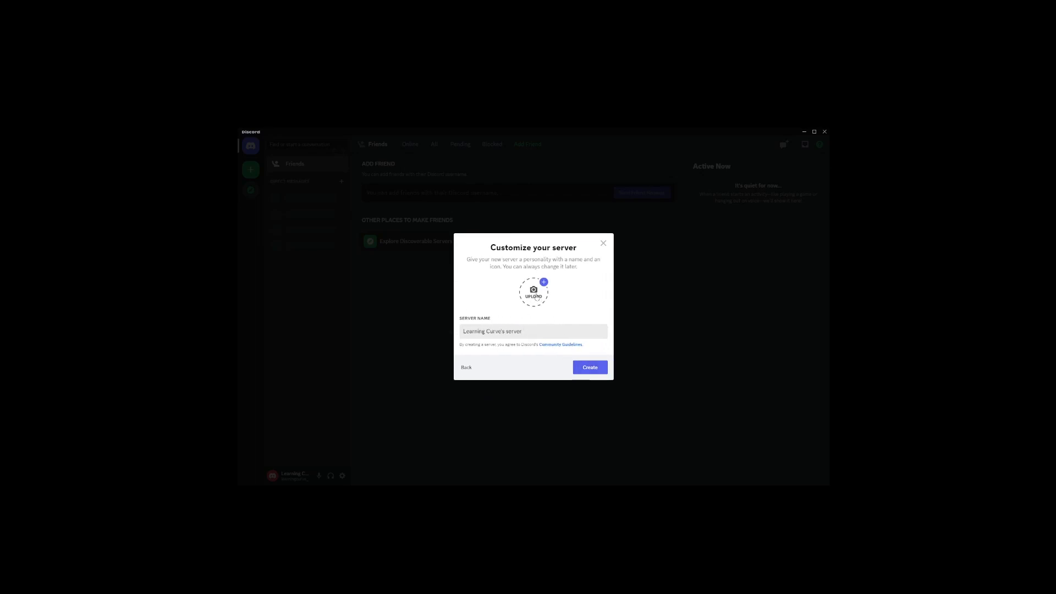
pyautogui.click(532, 293)
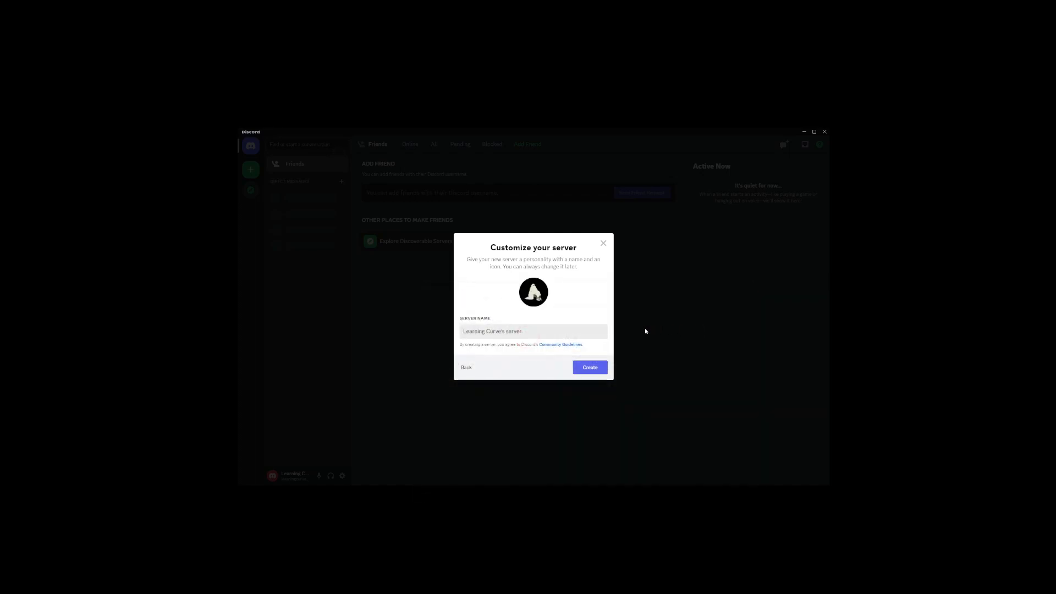
pyautogui.click(589, 367)
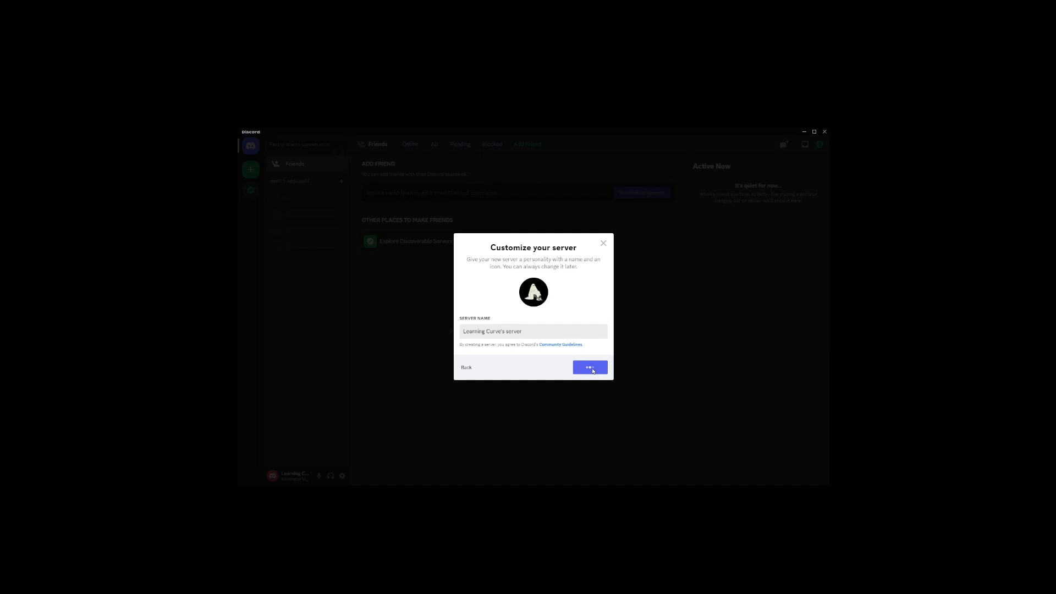
pyautogui.click(590, 368)
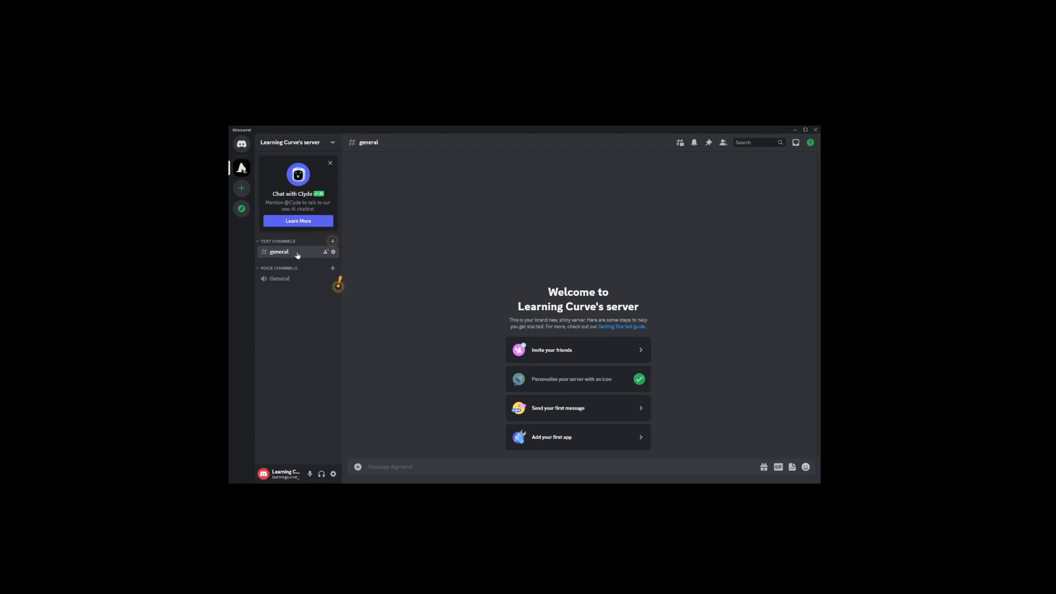
pyautogui.moveTo(326, 251)
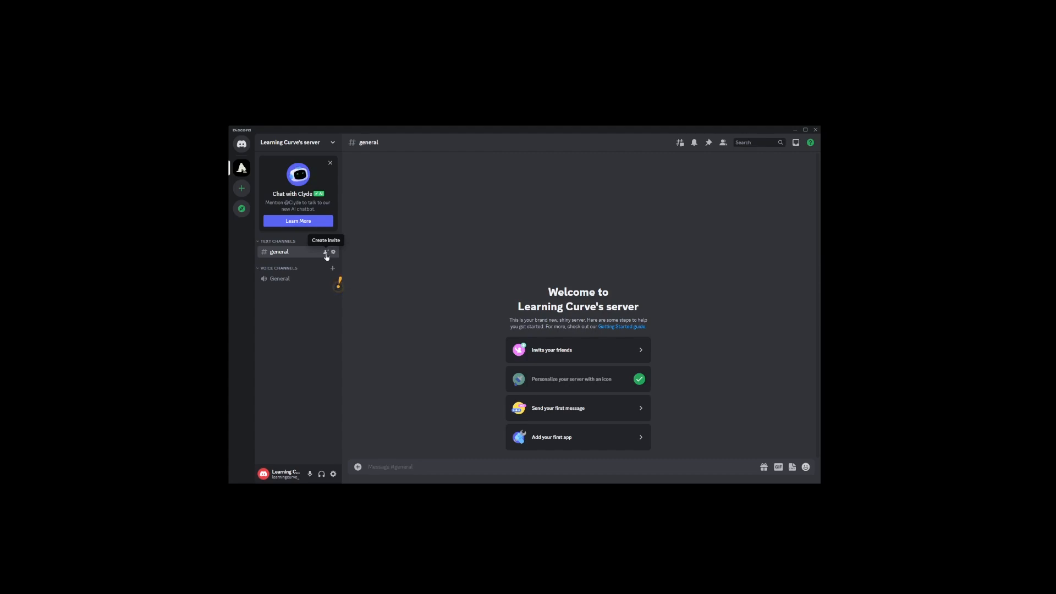
# - Make the #general invite link never expire, copy it, and close the invite window
pyautogui.click(325, 252)
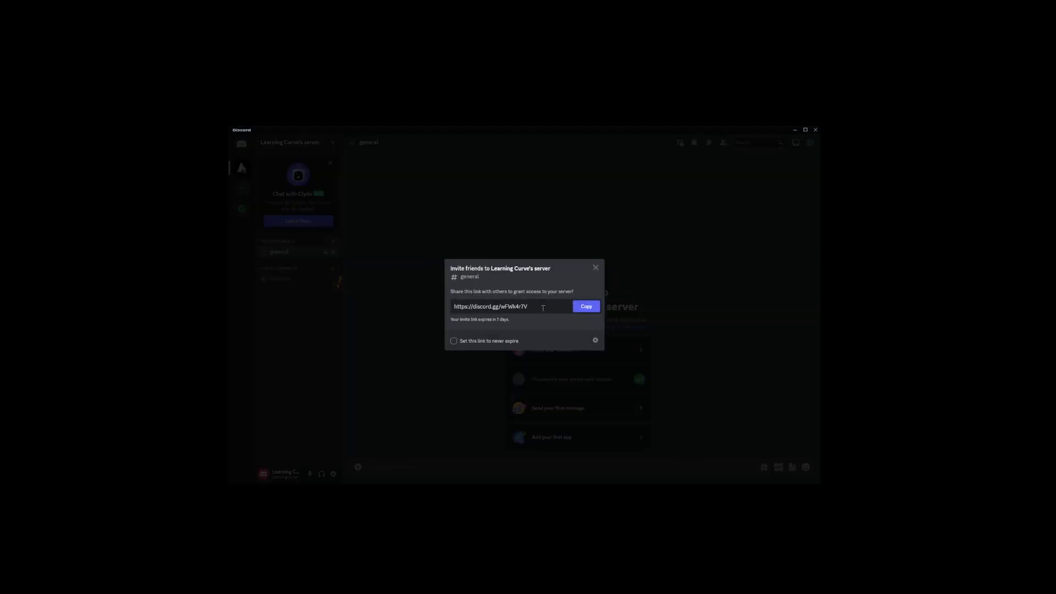
pyautogui.tripleClick(489, 307)
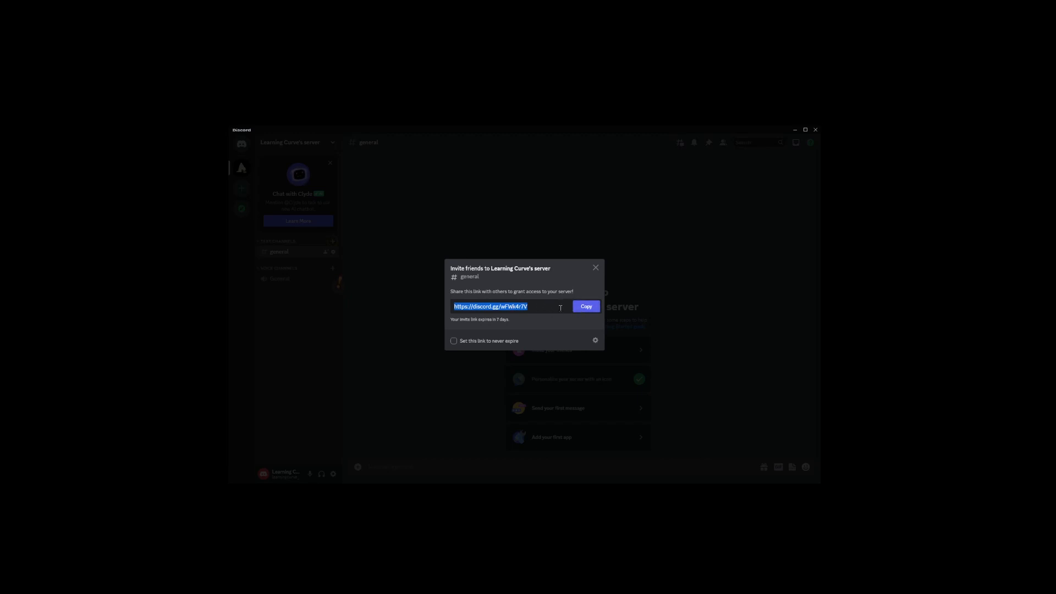
pyautogui.moveTo(462, 325)
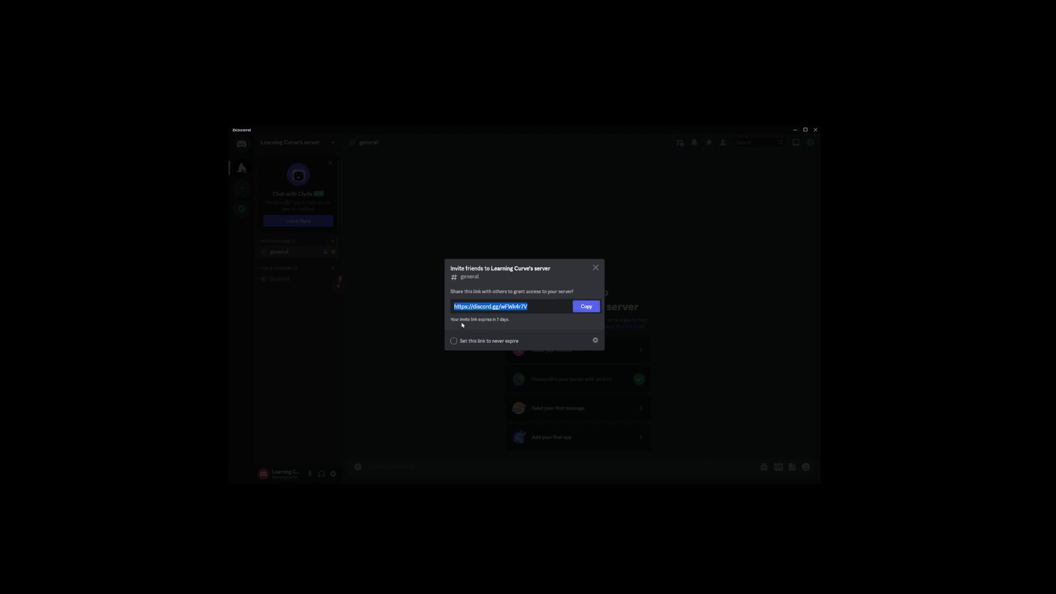
pyautogui.moveTo(501, 326)
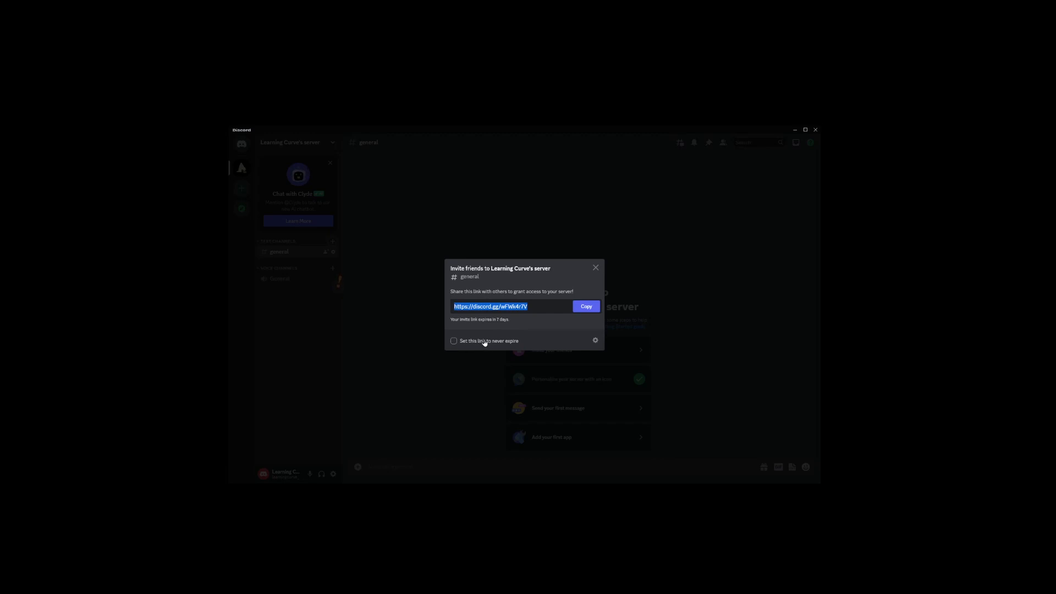
pyautogui.click(453, 341)
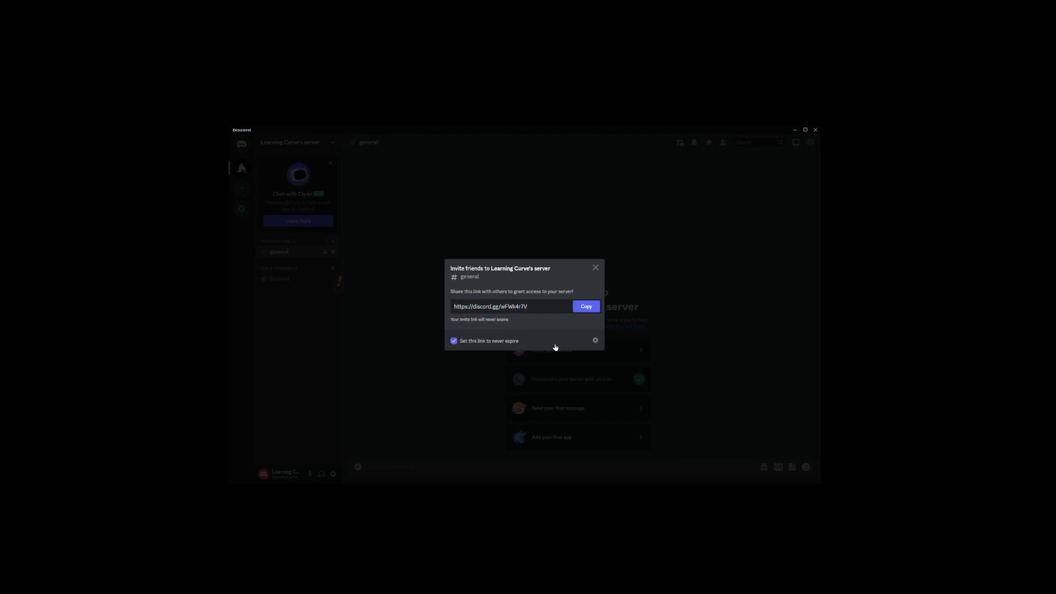
pyautogui.click(585, 306)
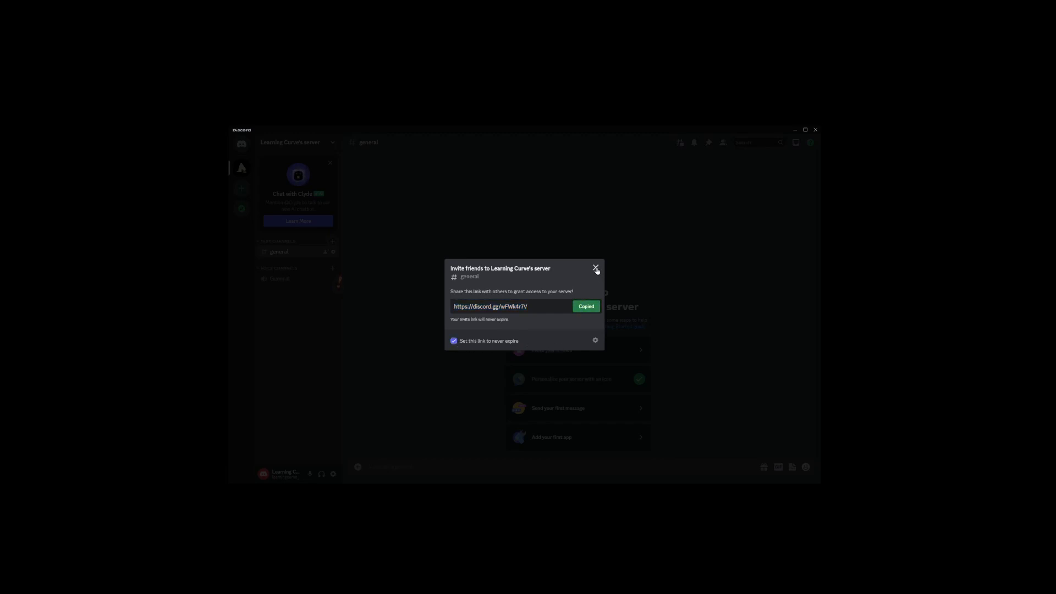
pyautogui.click(595, 268)
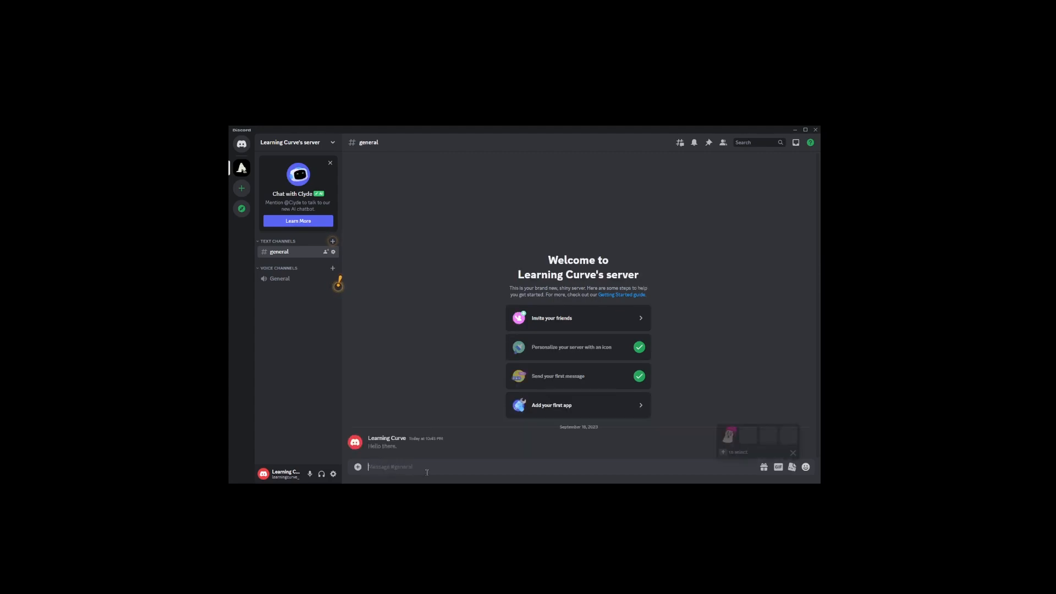
# - Start typing a second message, "I've just o", in the general channel
pyautogui.write("I've just o")
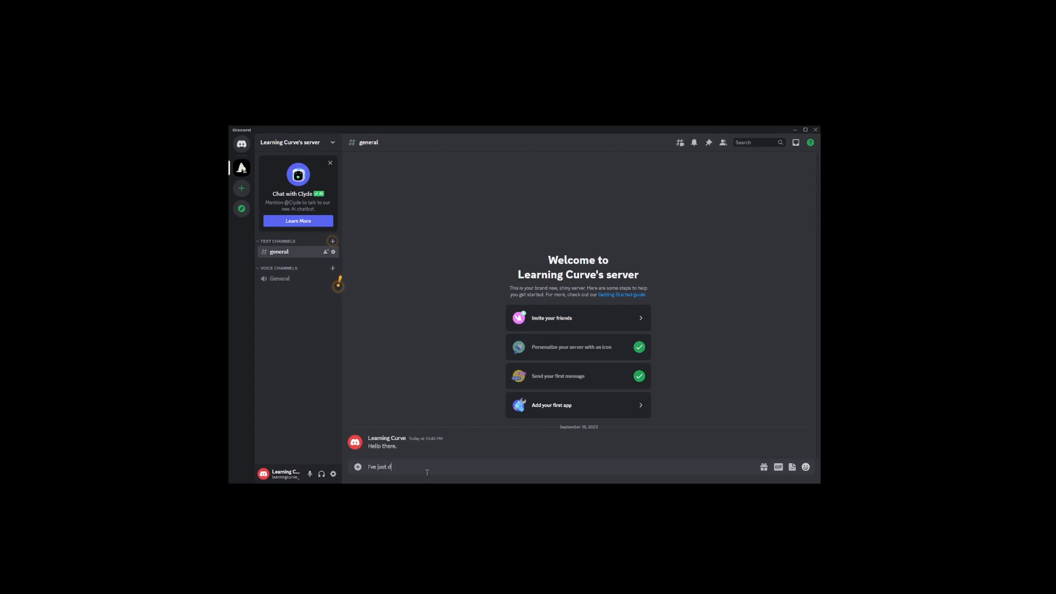